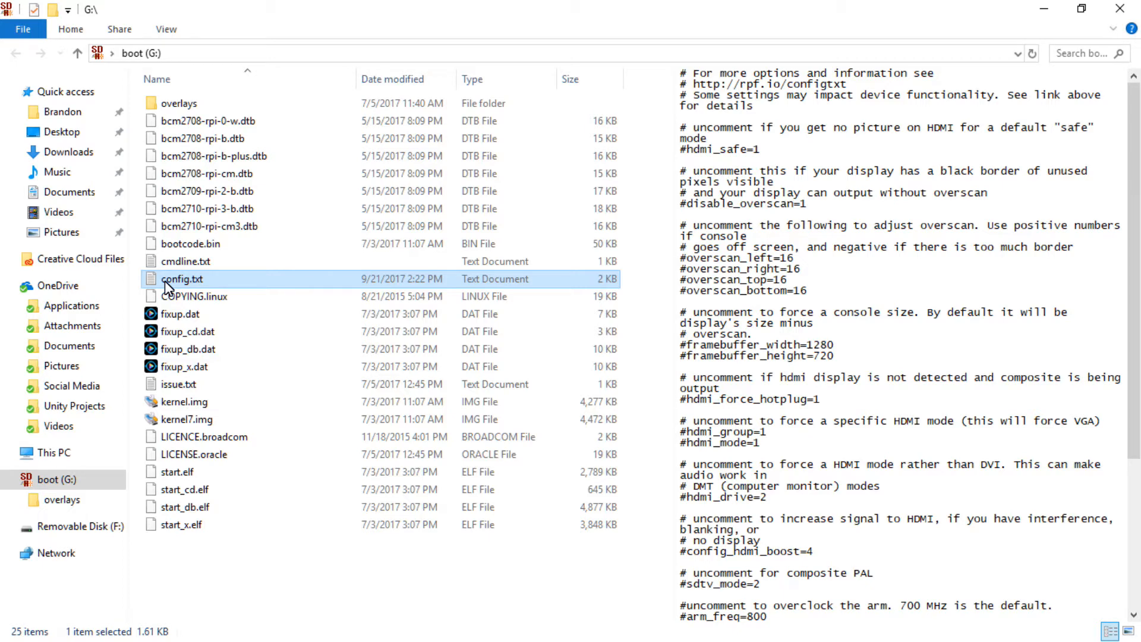
Open config.txt from the boot (G:) drive in Notepad++
right_click(183, 279)
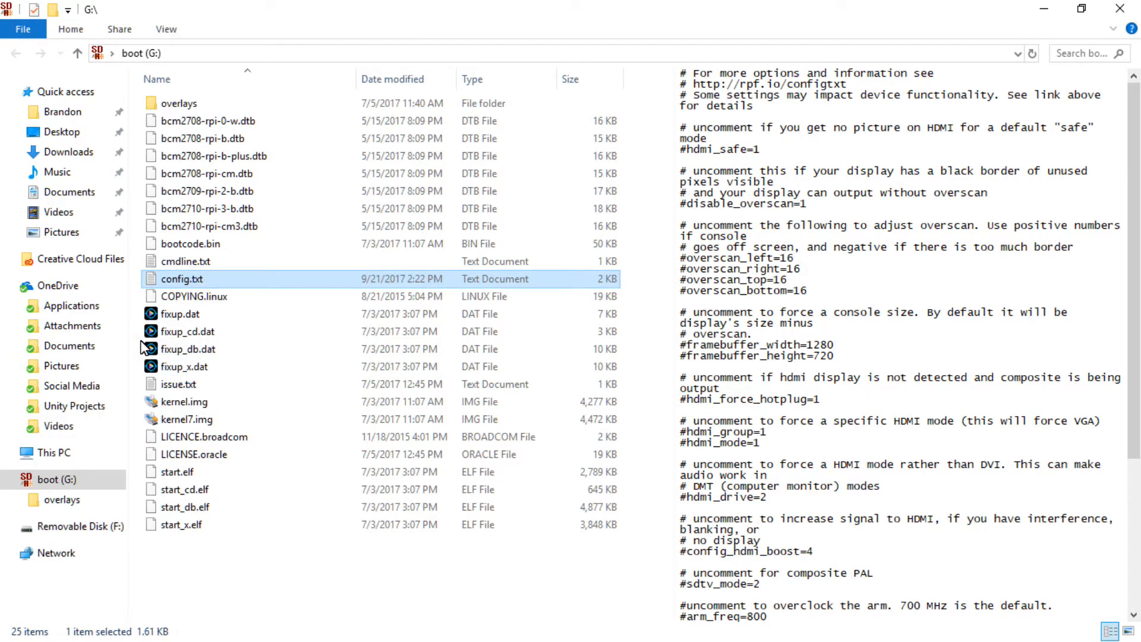
double_click(182, 279)
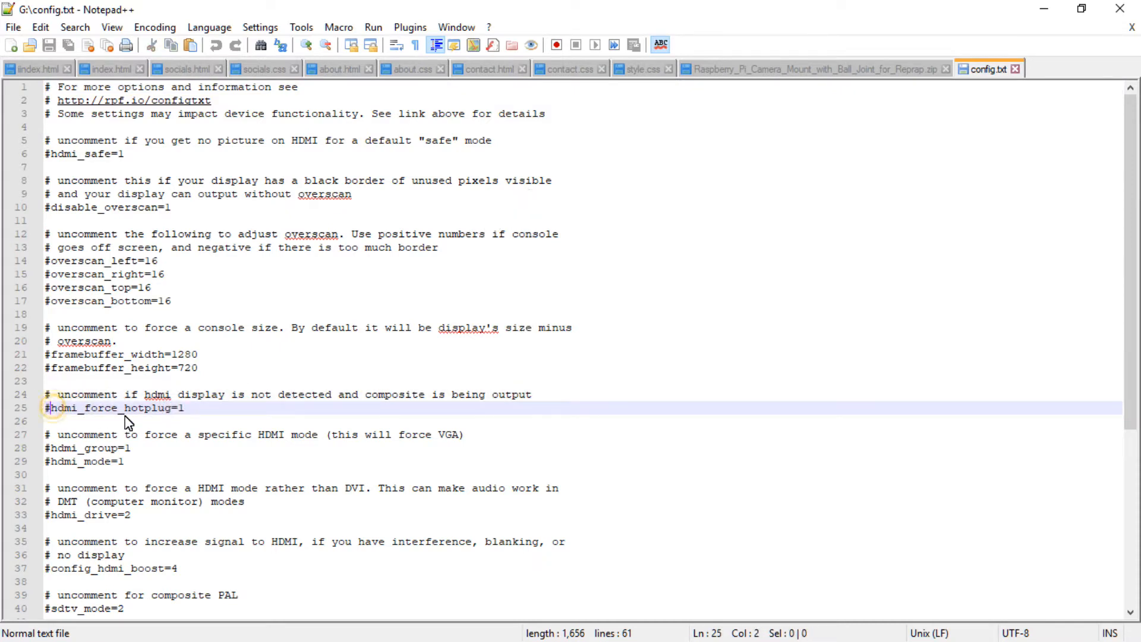
Delete the # before hdmi_force_hotplug=1 on line 25
key(Backspace)
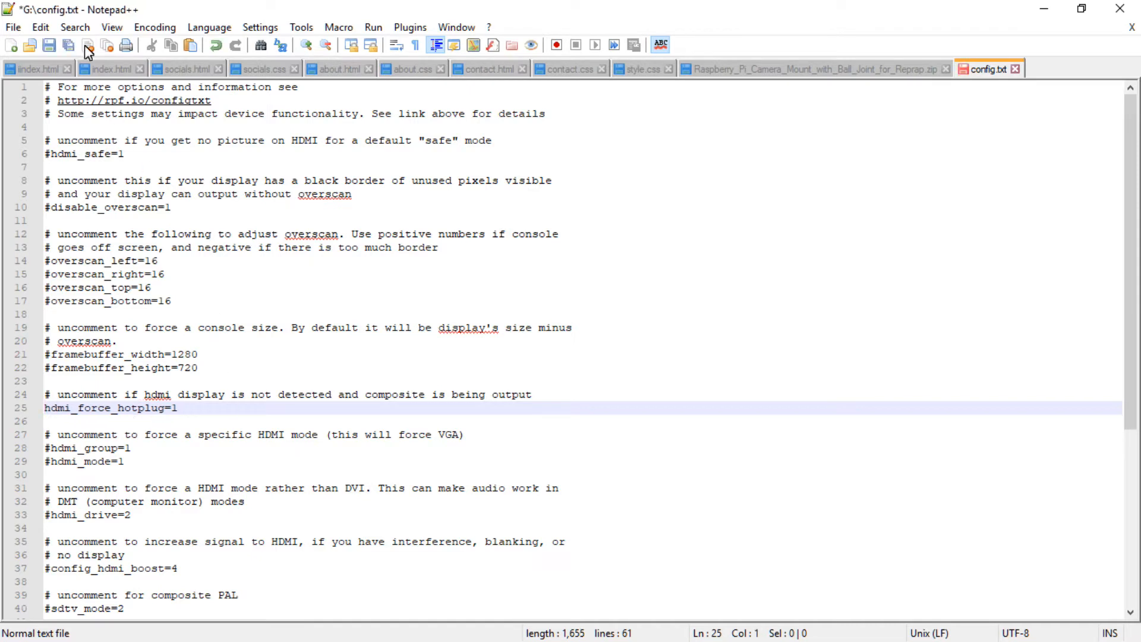